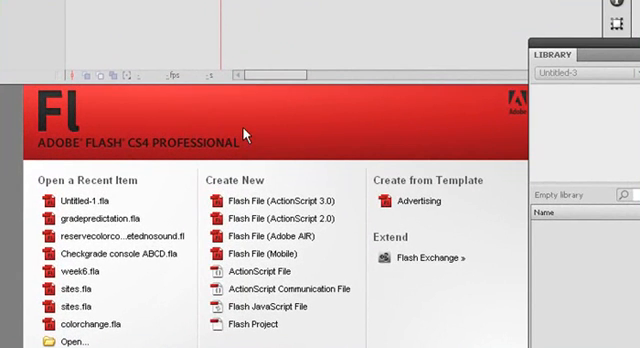
{"action": "mouse_move", "coordinate": [310, 176]}
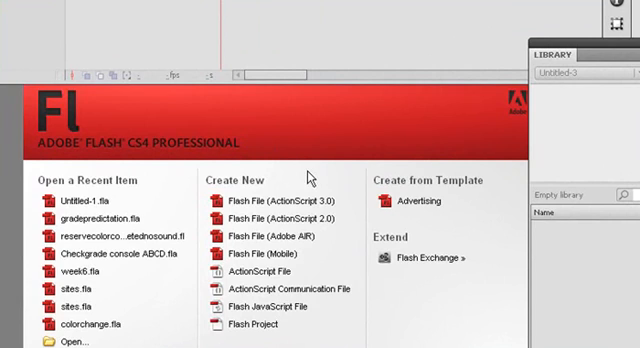
{"action": "mouse_move", "coordinate": [310, 178]}
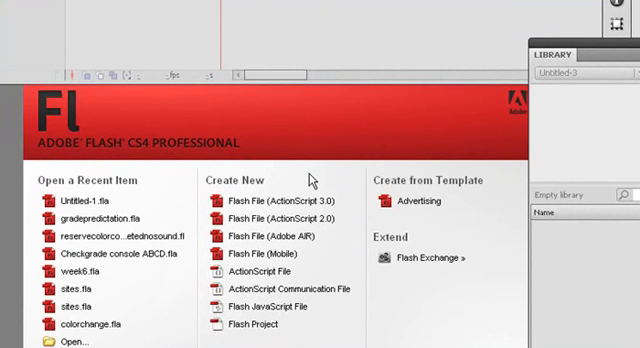
{"action": "mouse_move", "coordinate": [312, 178]}
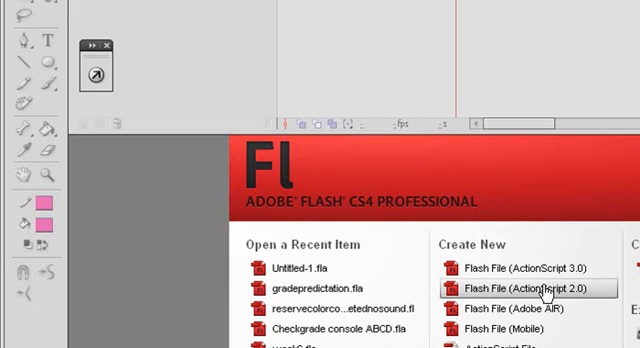
{"action": "mouse_move", "coordinate": [568, 296]}
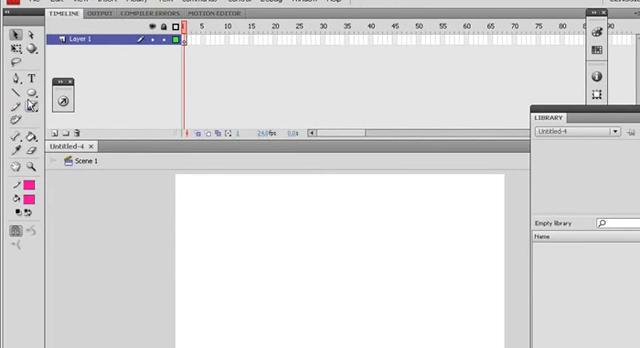
Step: Draw a pink circle, convert it to a movie clip and classic-tween it across frames 1 to 15
{"action": "left_click", "coordinate": [28, 104]}
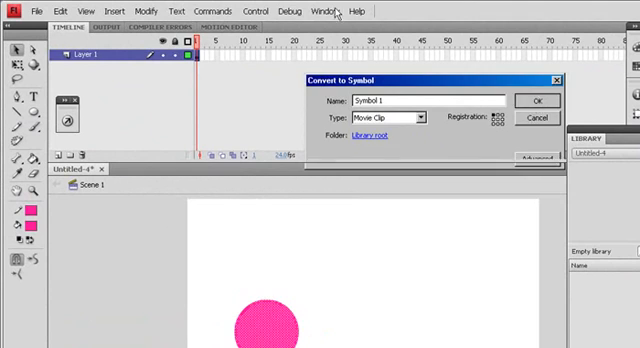
{"action": "left_click", "coordinate": [538, 100]}
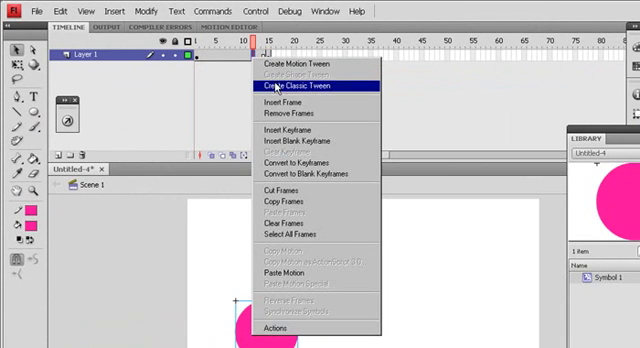
{"action": "left_click", "coordinate": [312, 86]}
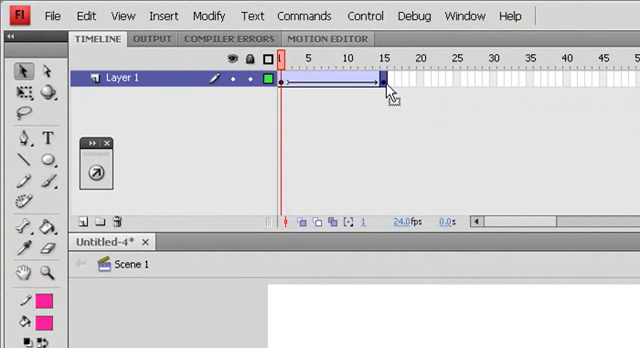
{"action": "mouse_move", "coordinate": [88, 258]}
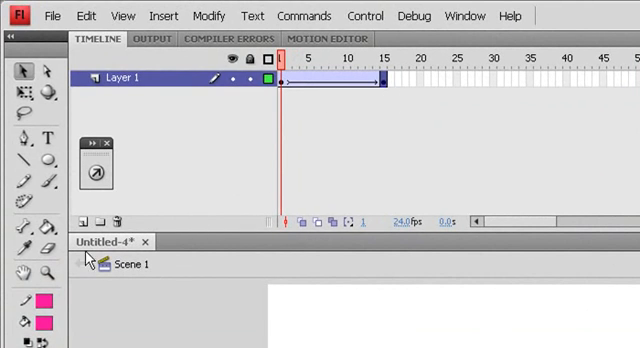
Step: Write 'Replay' in pink with the Text tool and convert it to a Button symbol (F8)
{"action": "left_click", "coordinate": [76, 222]}
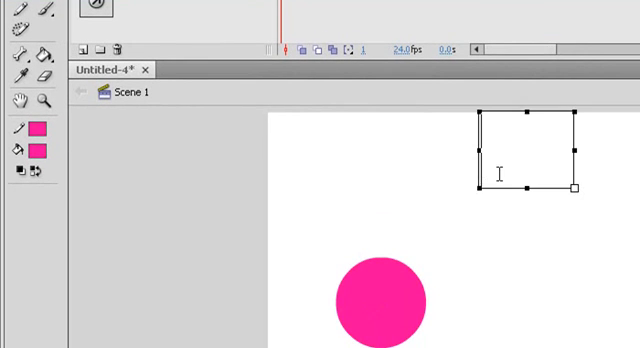
{"action": "type", "text": "Replay"}
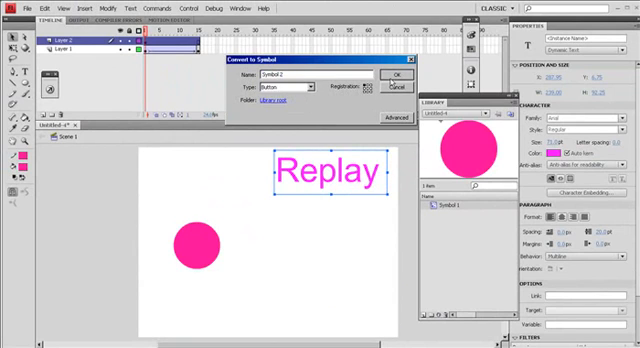
{"action": "left_click", "coordinate": [398, 74]}
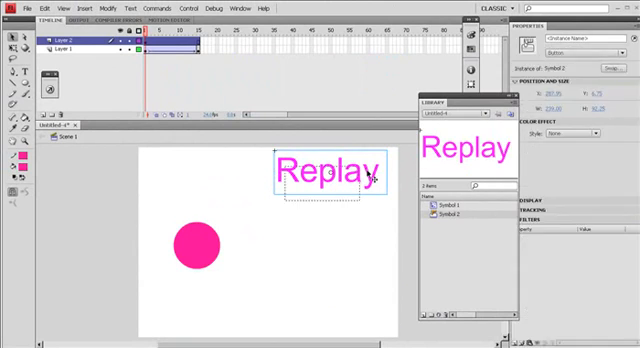
{"action": "double_click", "coordinate": [332, 168]}
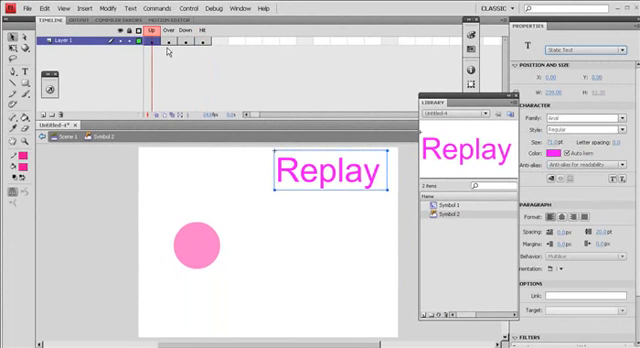
Step: Return to Scene 1 and select frame 15 of Layer 1 to see the ball at the tween's end
{"action": "left_click", "coordinate": [166, 36]}
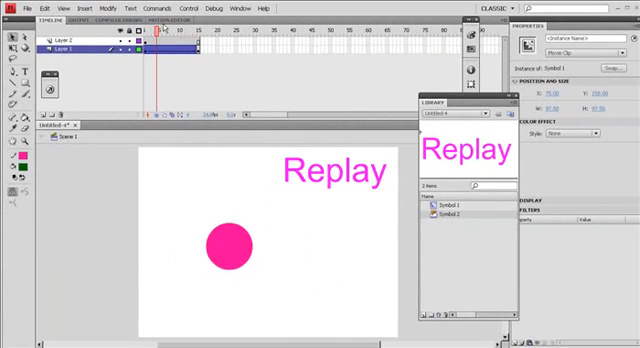
{"action": "left_click", "coordinate": [224, 244]}
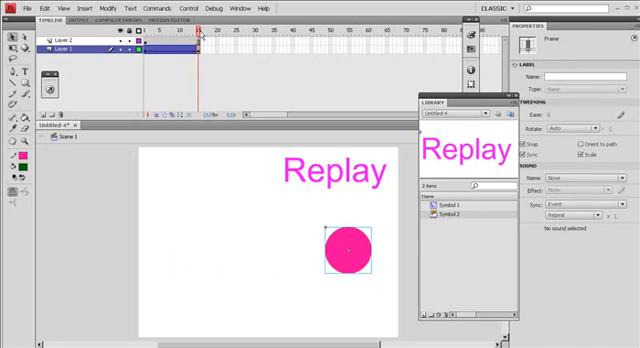
{"action": "mouse_move", "coordinate": [360, 186]}
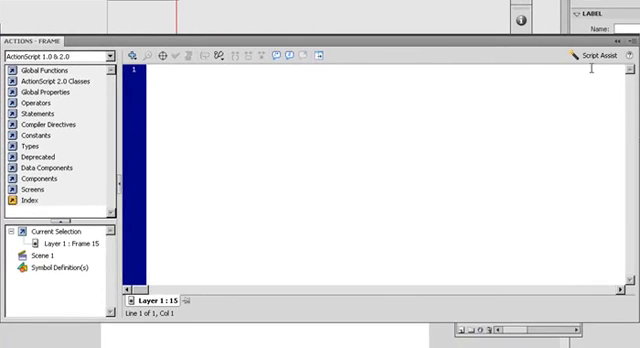
{"action": "mouse_move", "coordinate": [592, 56]}
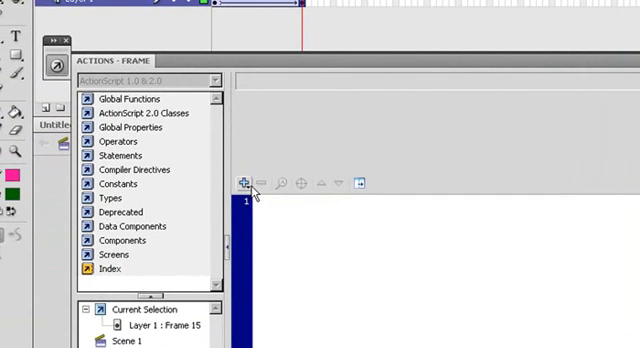
Step: Add a stop action to frame 15 from Global Functions > Timeline Control
{"action": "left_click", "coordinate": [244, 180]}
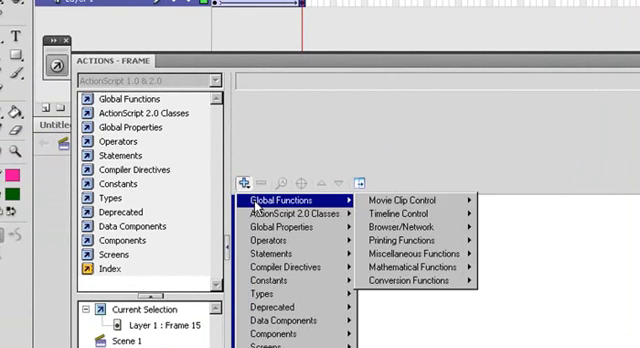
{"action": "mouse_move", "coordinate": [412, 198]}
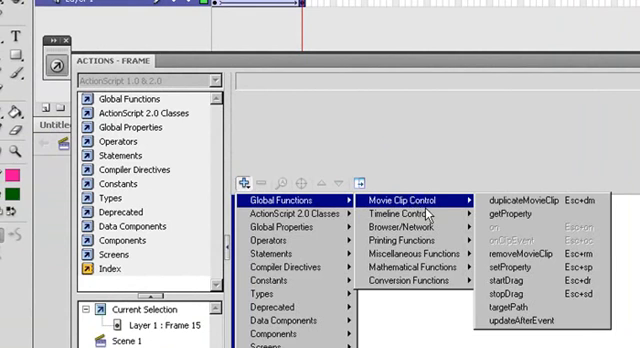
{"action": "mouse_move", "coordinate": [410, 216]}
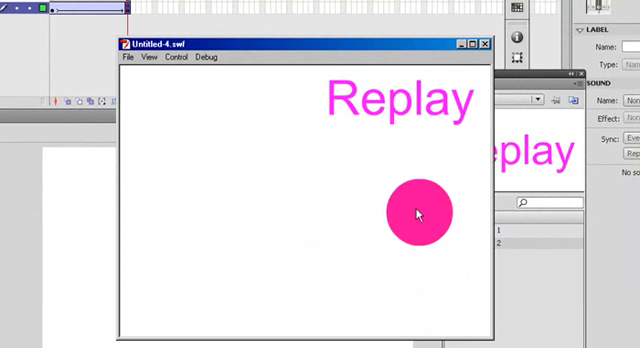
{"action": "mouse_move", "coordinate": [456, 144]}
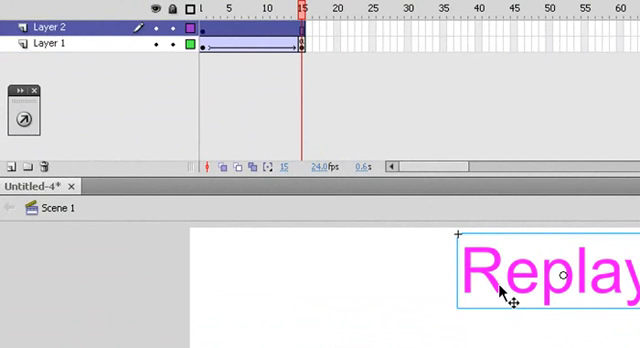
{"action": "mouse_move", "coordinate": [56, 156]}
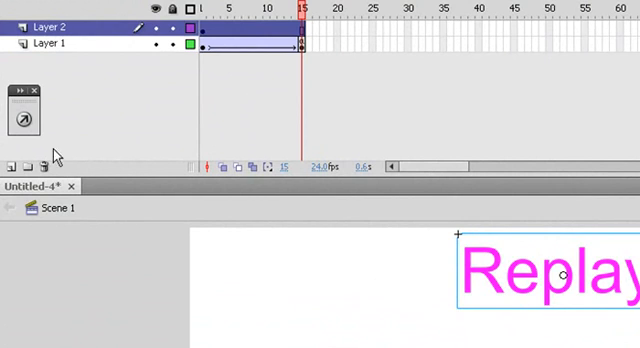
Step: Give the Replay button an on-release 'Go to and play' action targeting frame 1
{"action": "left_click", "coordinate": [20, 118]}
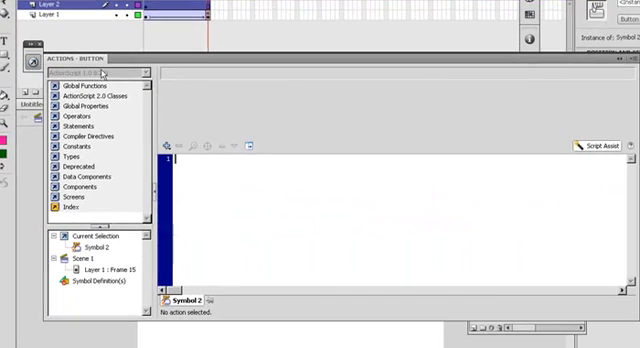
{"action": "mouse_move", "coordinate": [168, 144]}
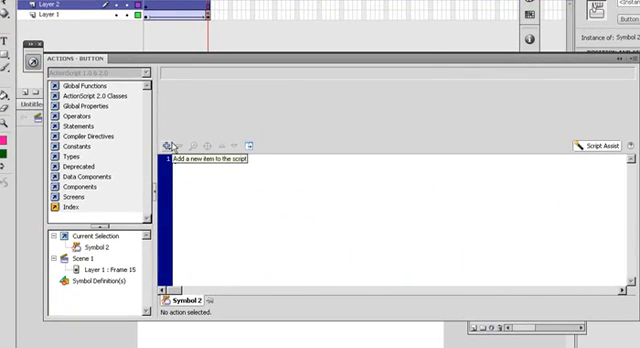
{"action": "left_click", "coordinate": [168, 144]}
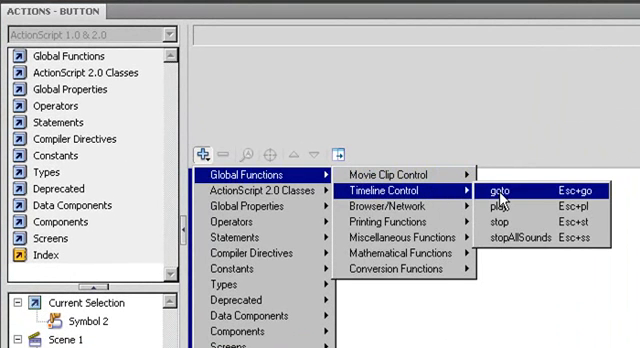
{"action": "mouse_move", "coordinate": [502, 190]}
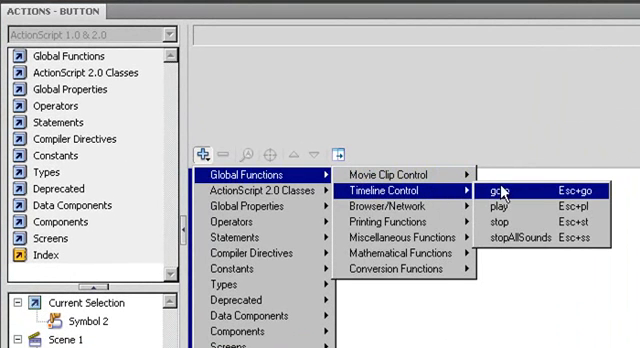
{"action": "left_click", "coordinate": [498, 188]}
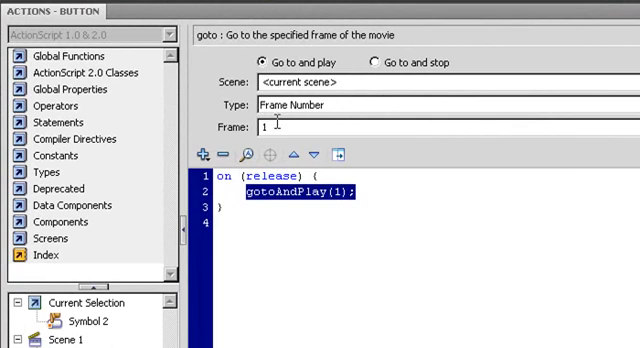
{"action": "left_click", "coordinate": [264, 128]}
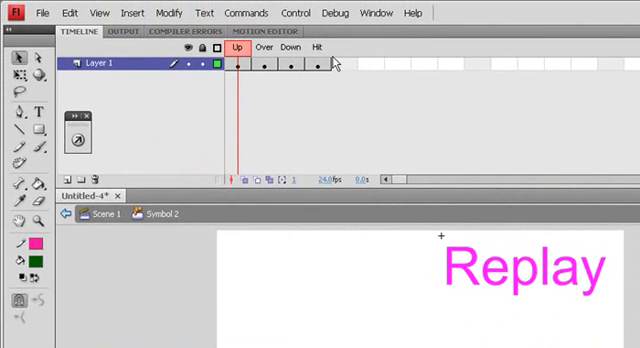
Step: Colour the Replay button's Over state text green, leaving the Up and Down states pink
{"action": "left_click", "coordinate": [264, 70]}
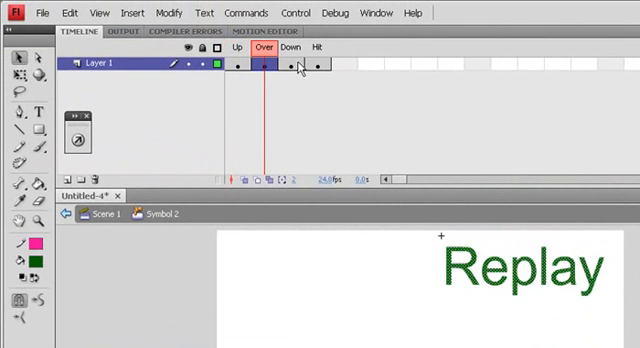
{"action": "left_click", "coordinate": [292, 66]}
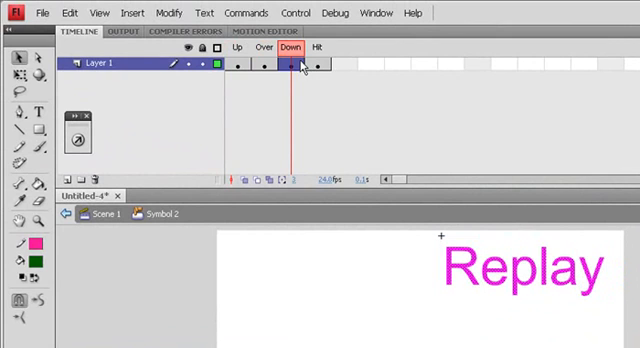
{"action": "left_click", "coordinate": [236, 64]}
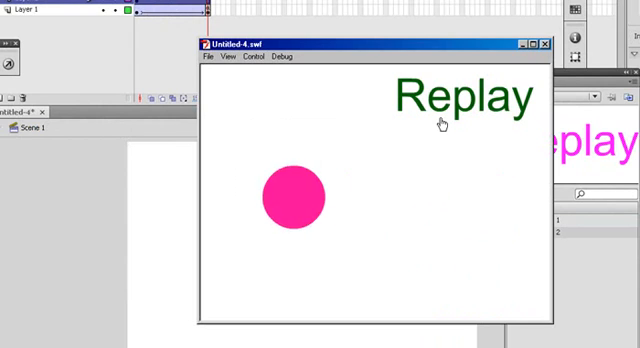
Step: Test the movie and click Replay to restart the ball's tween from frame 1
{"action": "left_click", "coordinate": [456, 96]}
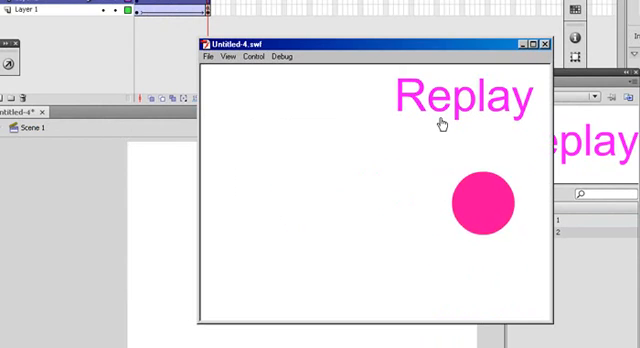